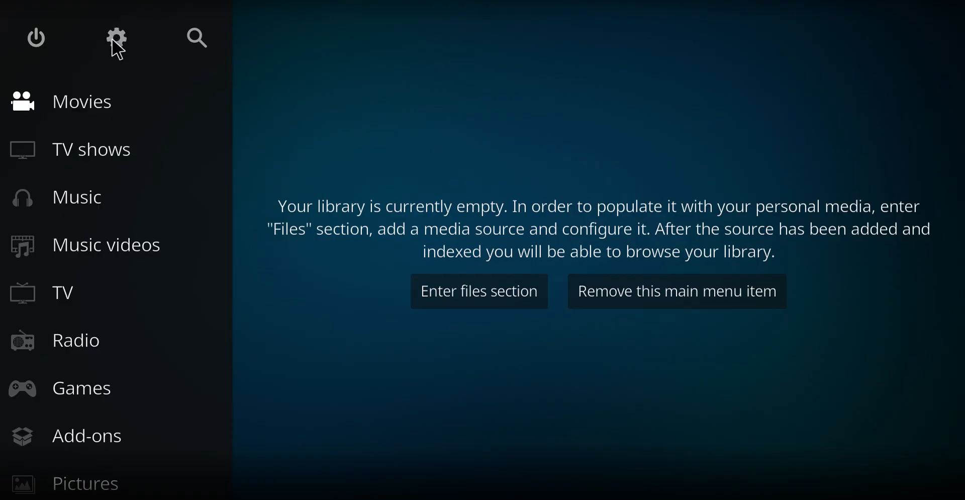
Enable Unknown sources under Settings > System > Add-ons and accept the warning
{"action": "left_click", "coordinate": [115, 38]}
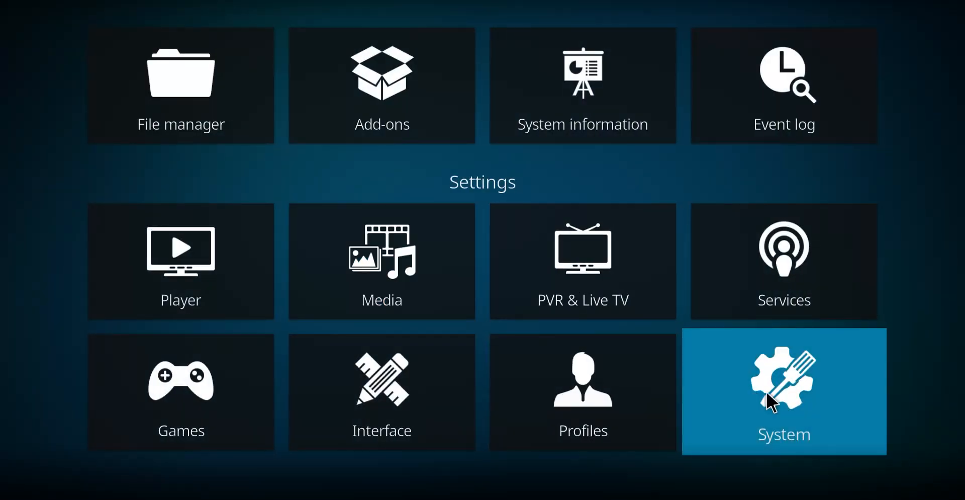
{"action": "left_click", "coordinate": [784, 391]}
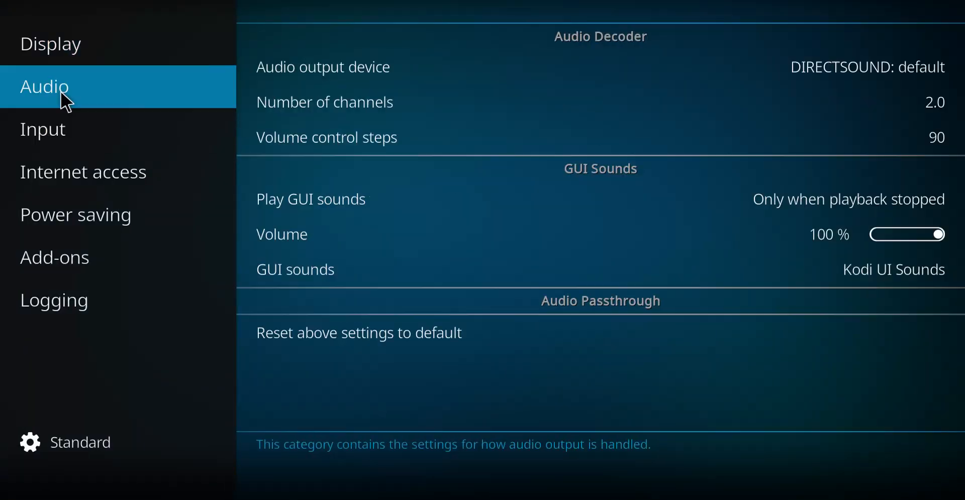
{"action": "left_click", "coordinate": [54, 258]}
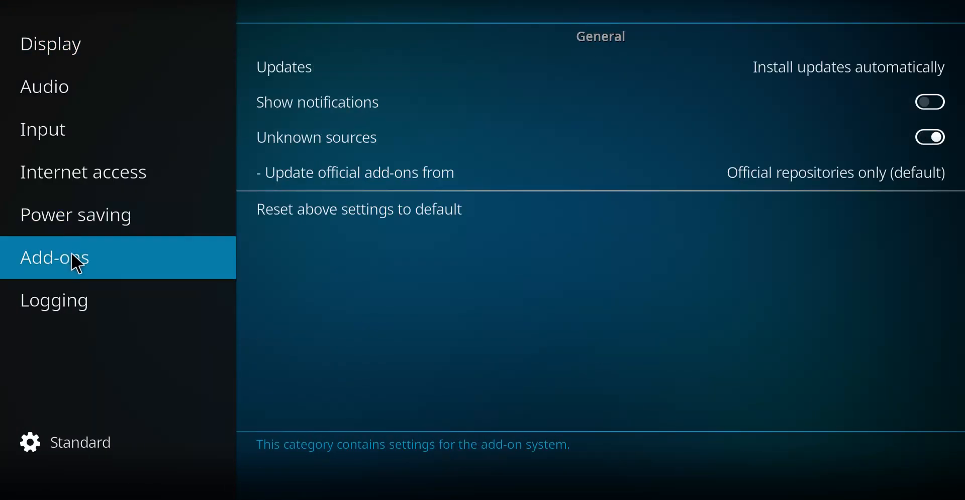
{"action": "mouse_move", "coordinate": [384, 173]}
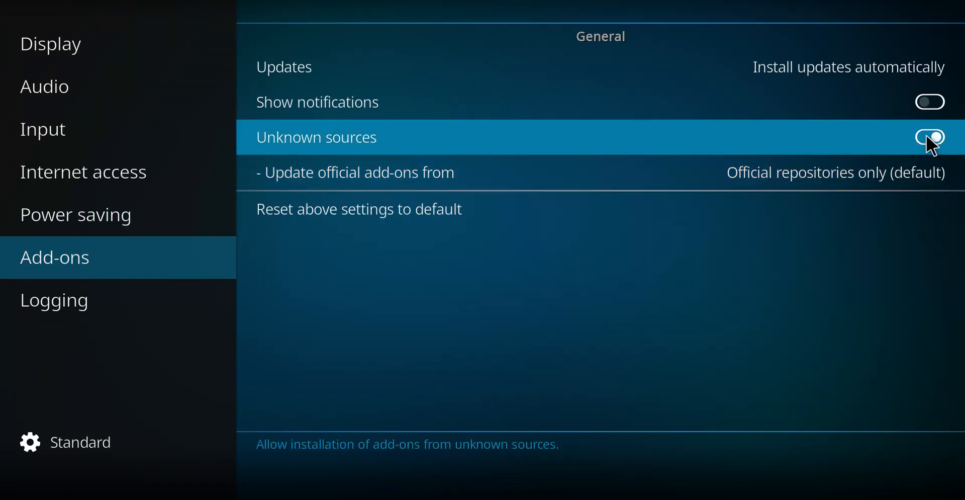
{"action": "left_click", "coordinate": [930, 137]}
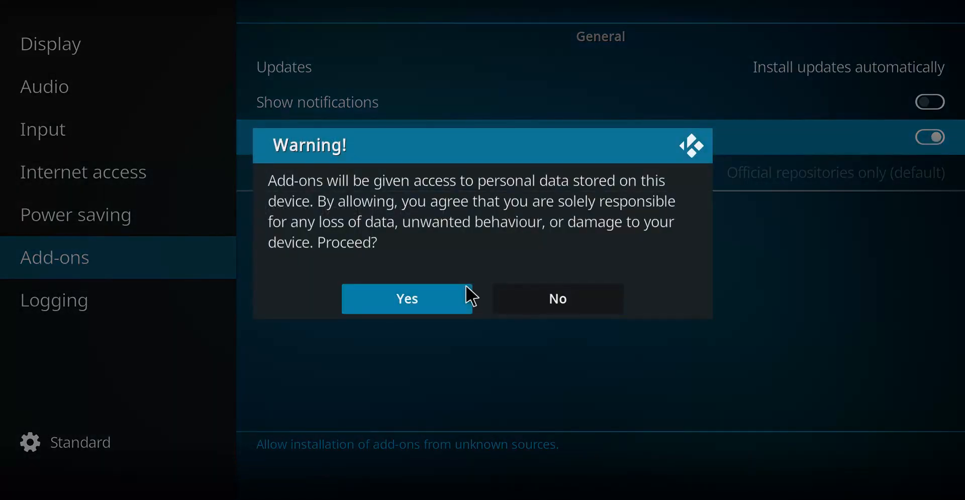
{"action": "left_click", "coordinate": [407, 299]}
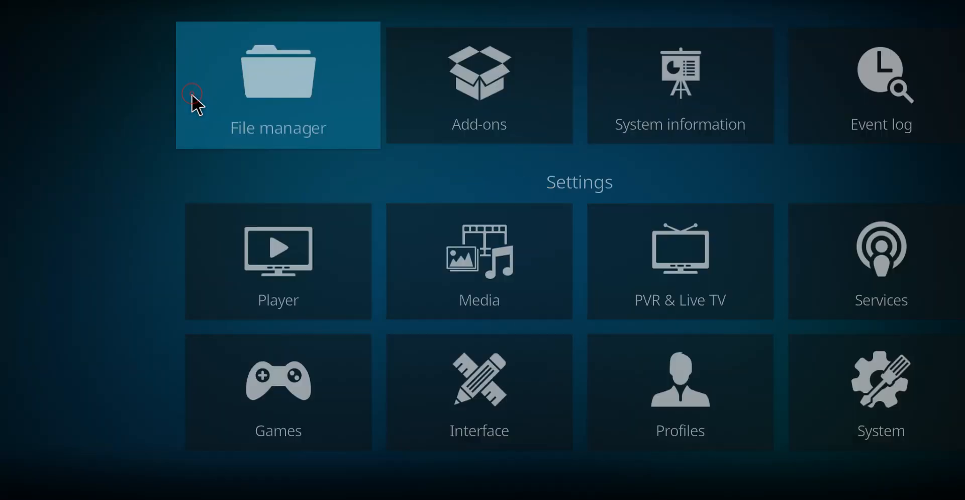
{"action": "left_click", "coordinate": [278, 85]}
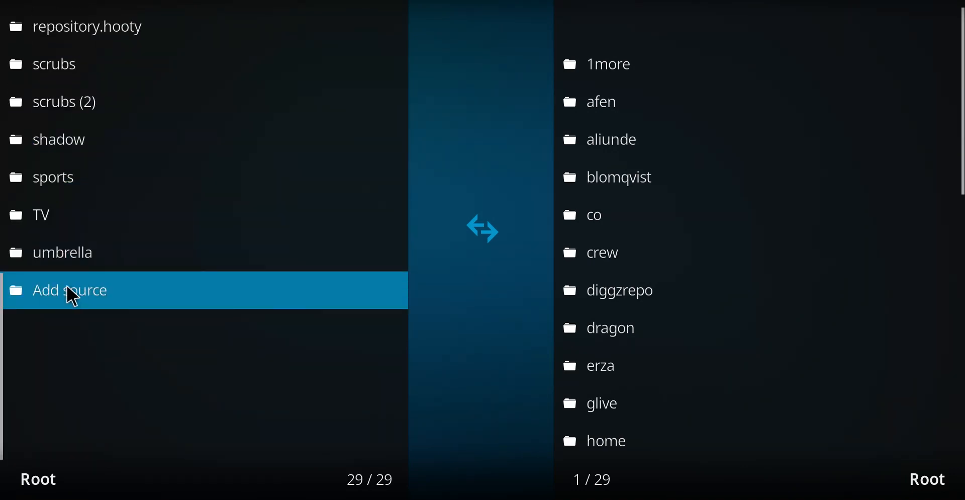
{"action": "left_click", "coordinate": [70, 290]}
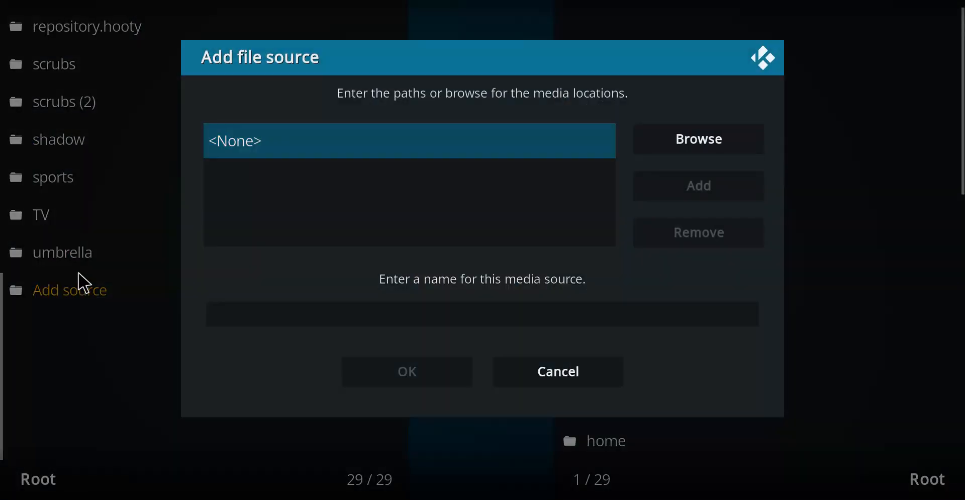
{"action": "left_click", "coordinate": [408, 140]}
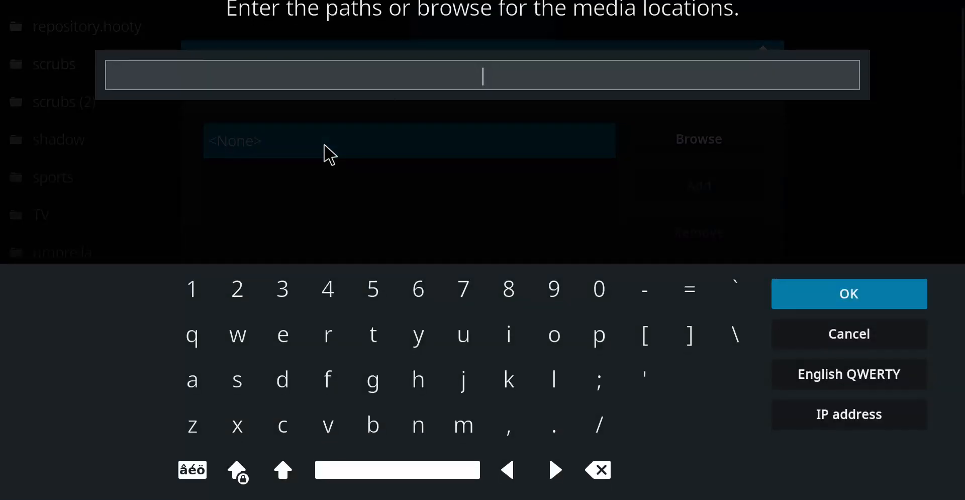
{"action": "type", "text": "http://ezzer-mac.com/repo"}
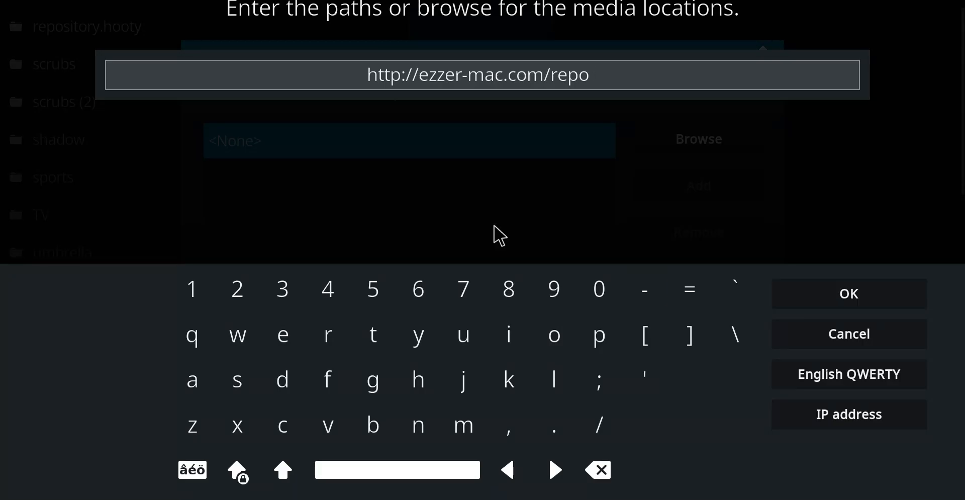
{"action": "left_click", "coordinate": [848, 293]}
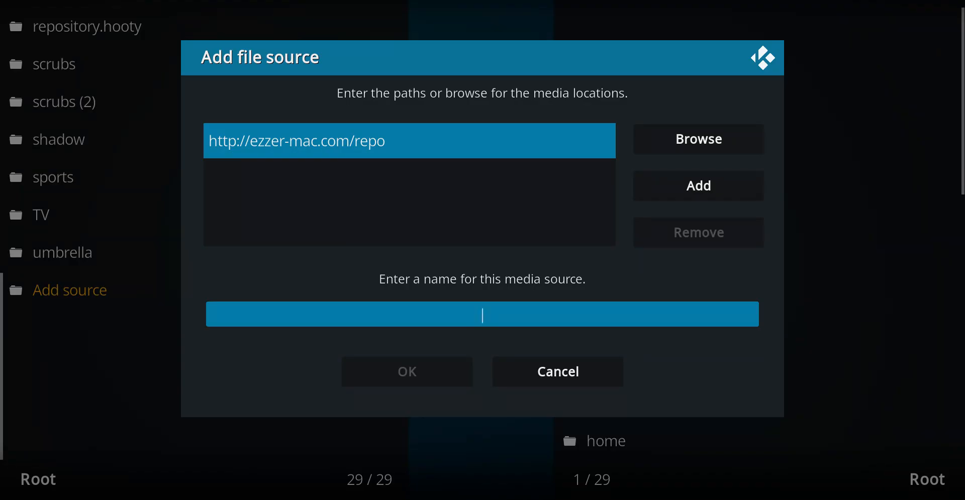
Name the new source 'asgard' and save it
{"action": "type", "text": "asgard"}
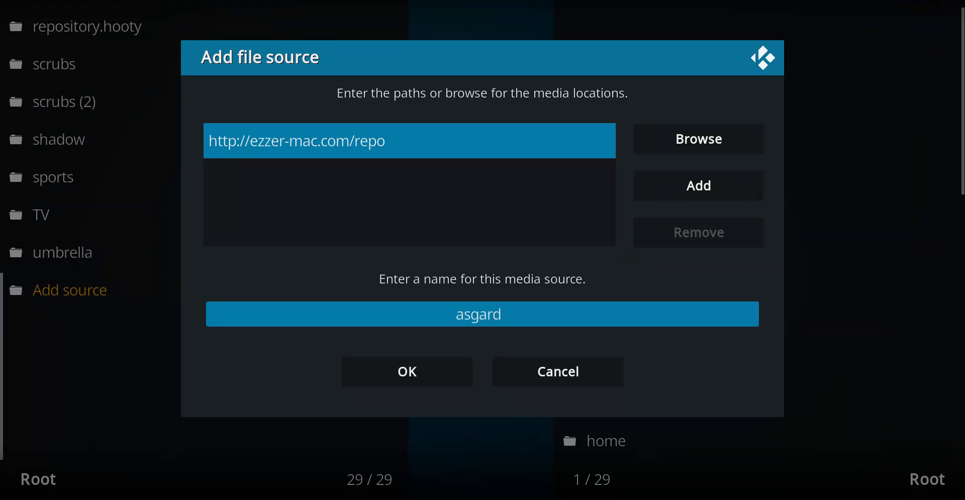
{"action": "left_click", "coordinate": [406, 371]}
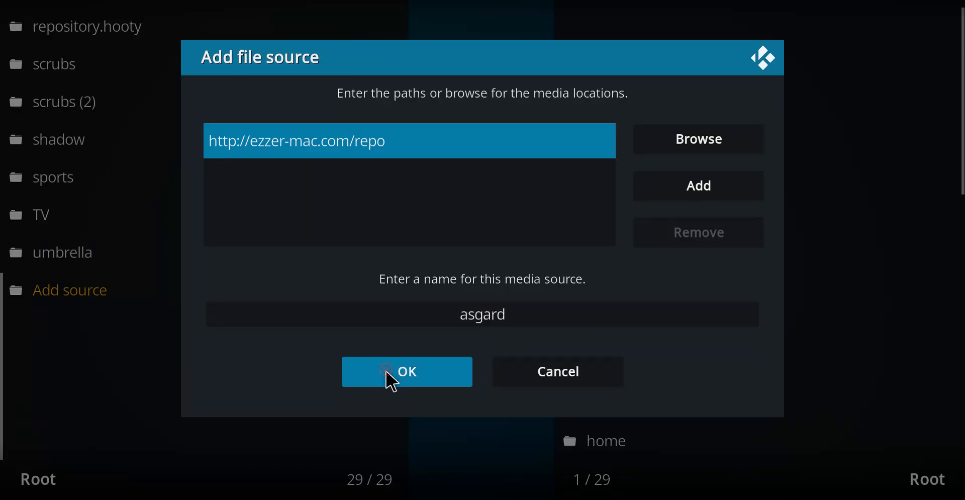
{"action": "left_click", "coordinate": [406, 371]}
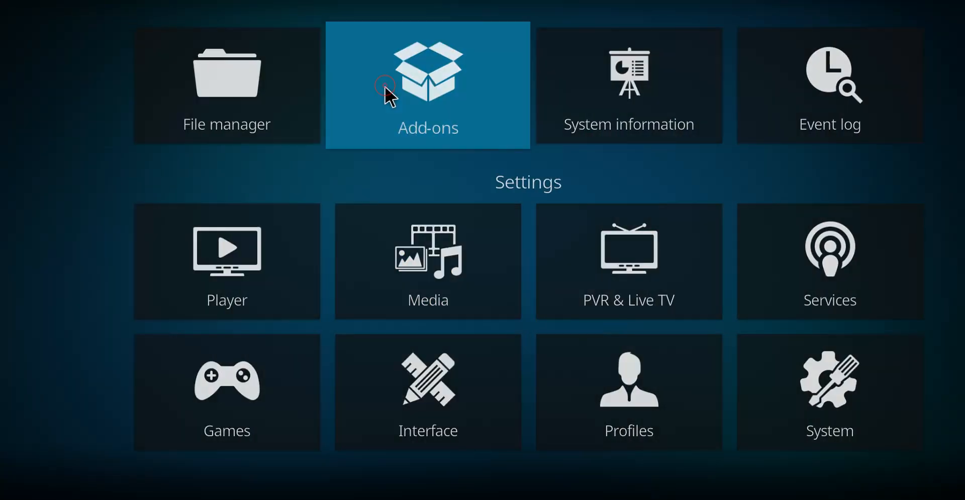
Install repository.EzzerMacsWizard-1.1.7.zip from the asgard source via Install from zip file
{"action": "left_click", "coordinate": [427, 85]}
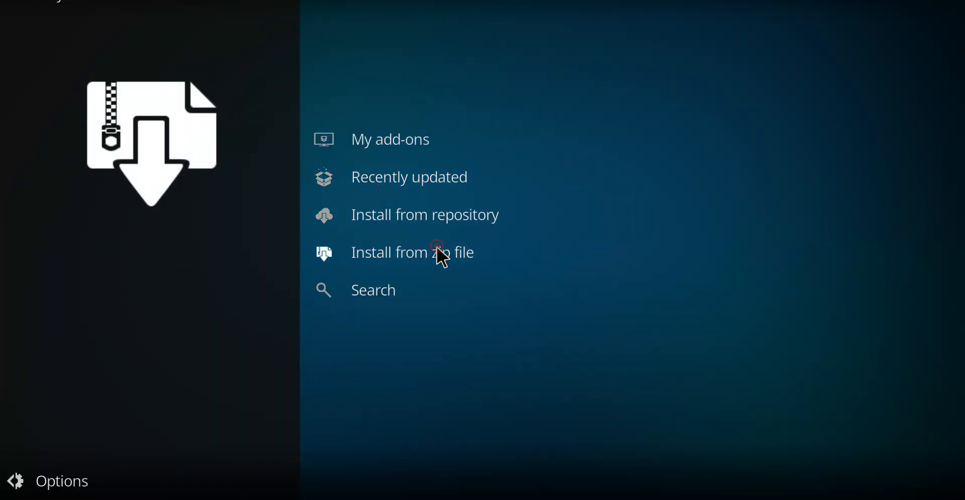
{"action": "left_click", "coordinate": [411, 252]}
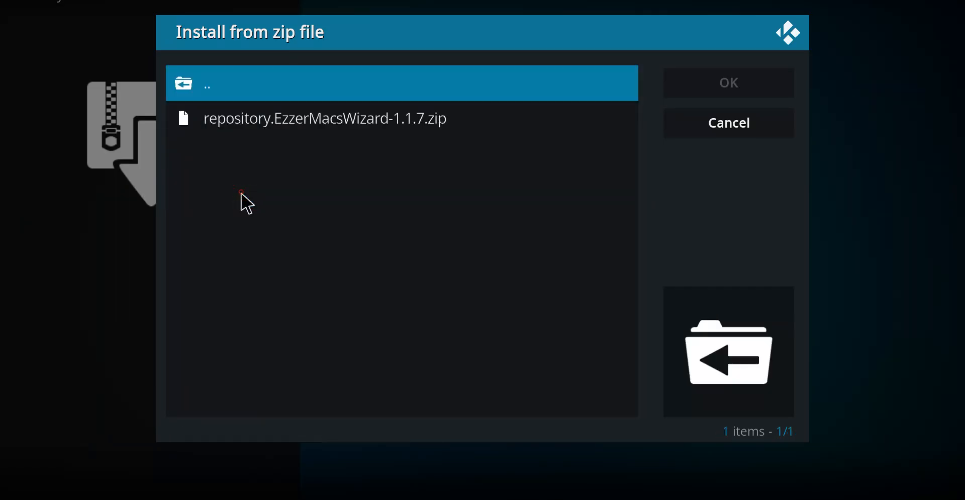
{"action": "left_click", "coordinate": [324, 118]}
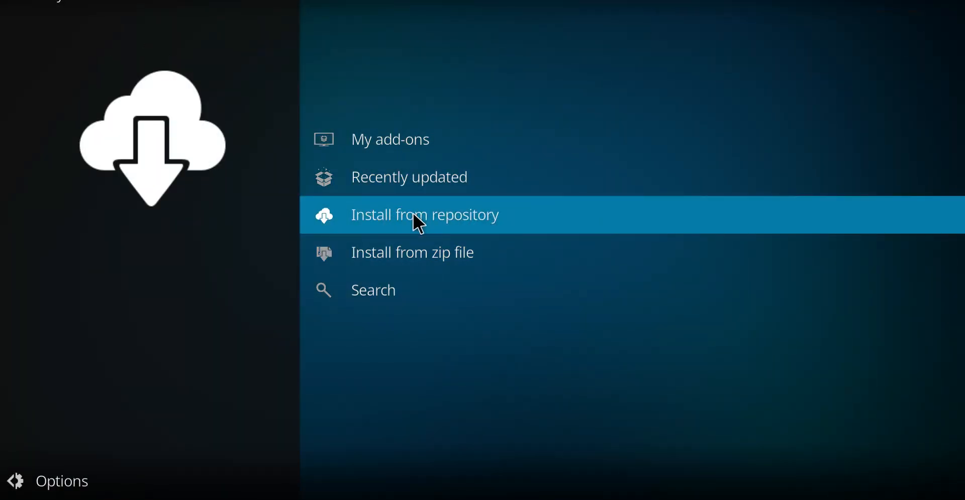
Browse EzzerMacs Wizard Repository > Video add-ons and show the Asgard add-on's info page
{"action": "left_click", "coordinate": [424, 214]}
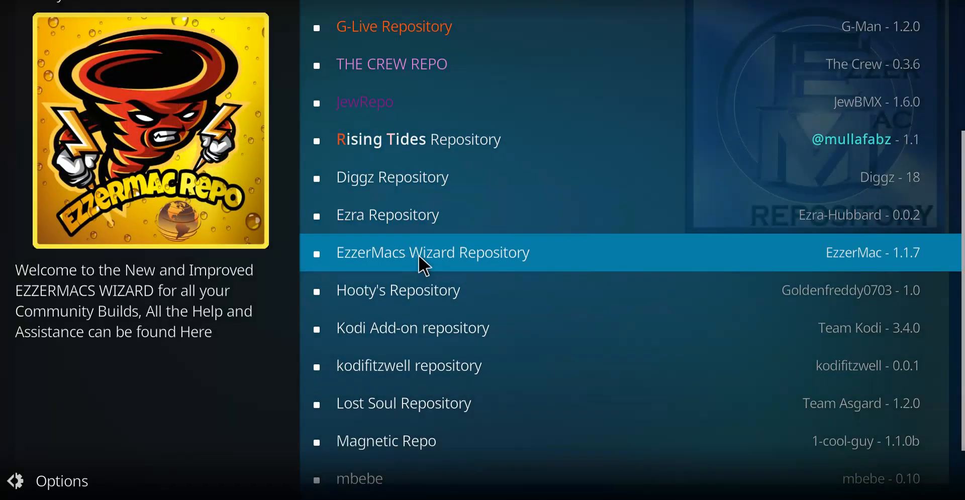
{"action": "left_click", "coordinate": [433, 252]}
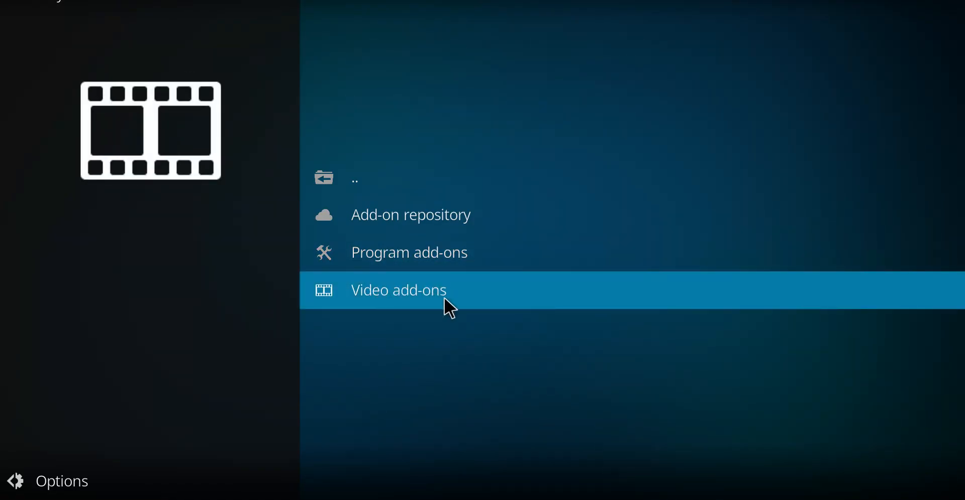
{"action": "left_click", "coordinate": [398, 291]}
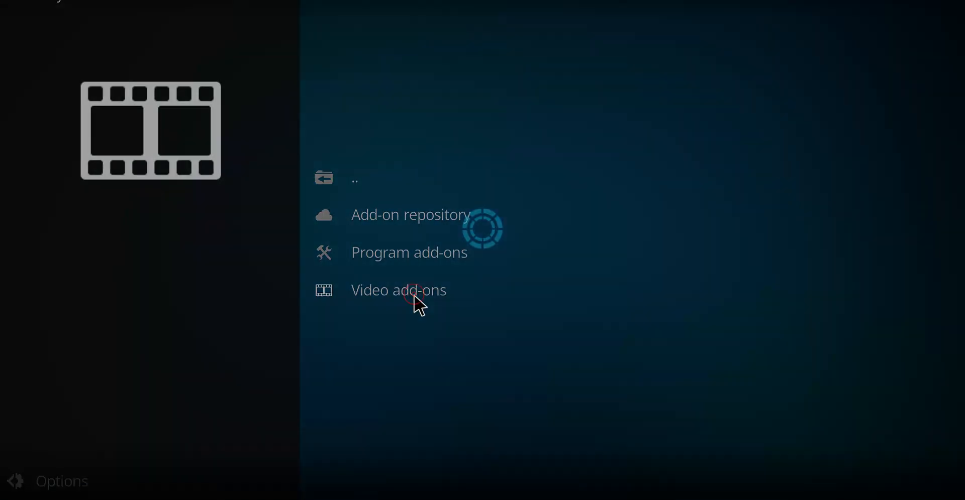
{"action": "left_click", "coordinate": [398, 290]}
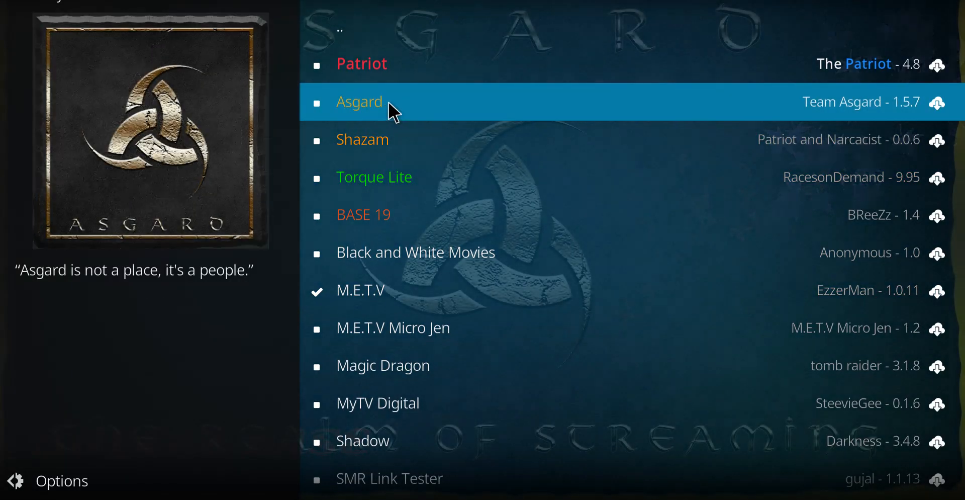
{"action": "left_click", "coordinate": [359, 101]}
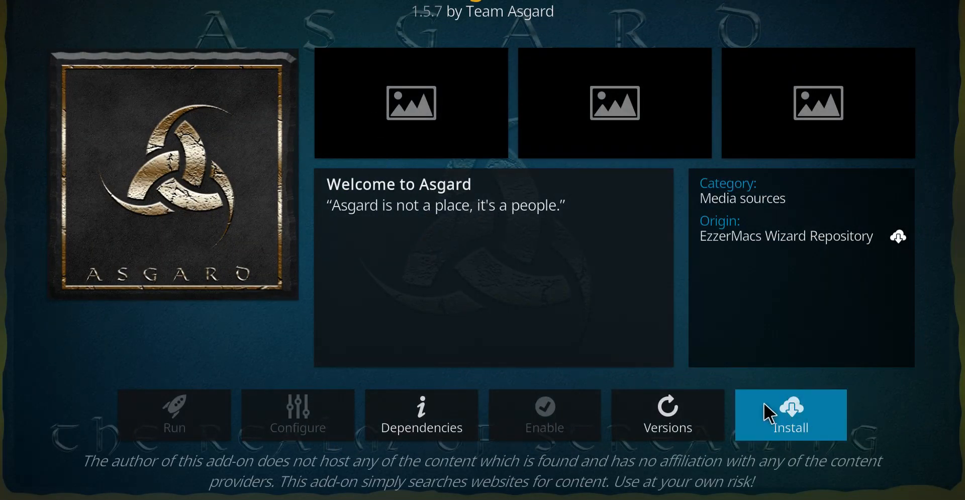
Install Asgard 1.5.7 with its required additional add-ons, then launch it
{"action": "left_click", "coordinate": [790, 414]}
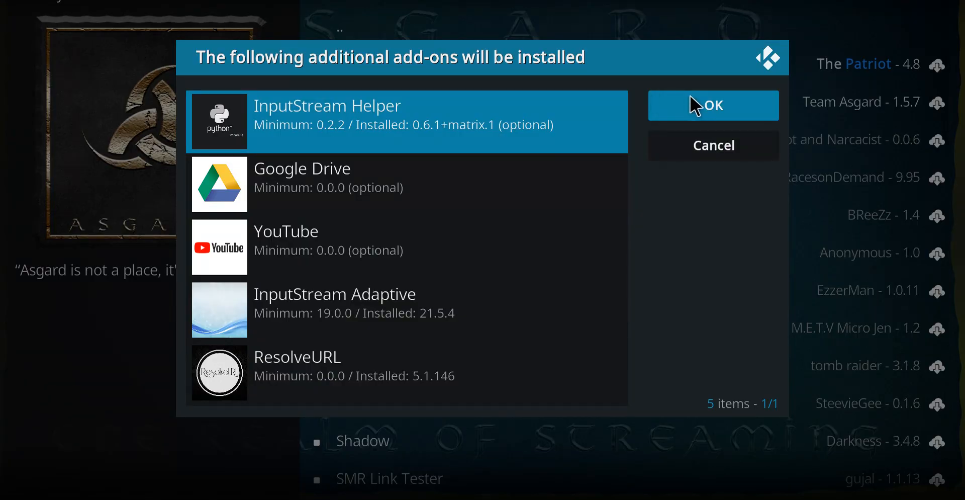
{"action": "left_click", "coordinate": [713, 104]}
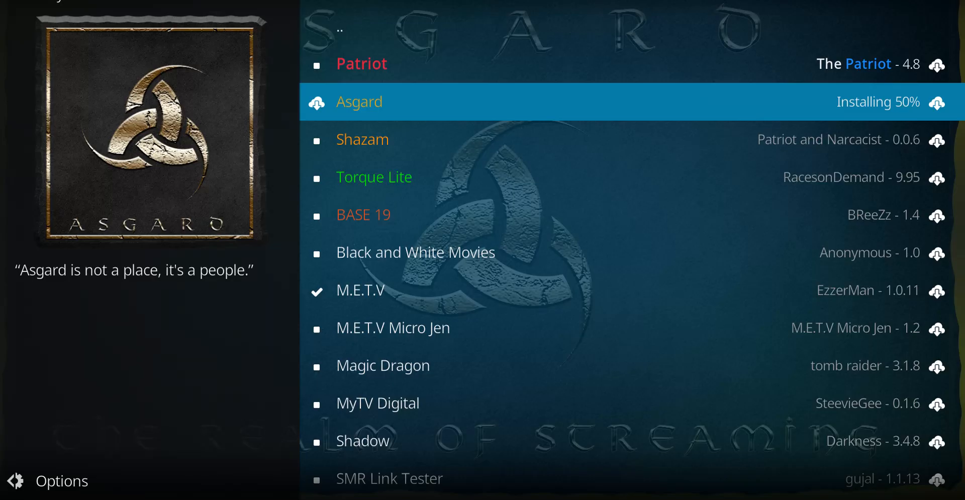
{"action": "mouse_move", "coordinate": [677, 103]}
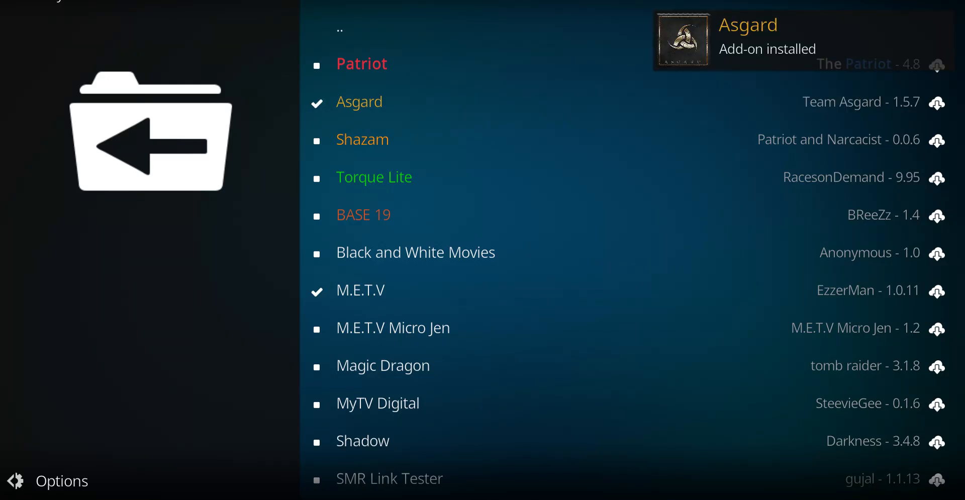
{"action": "mouse_move", "coordinate": [379, 109]}
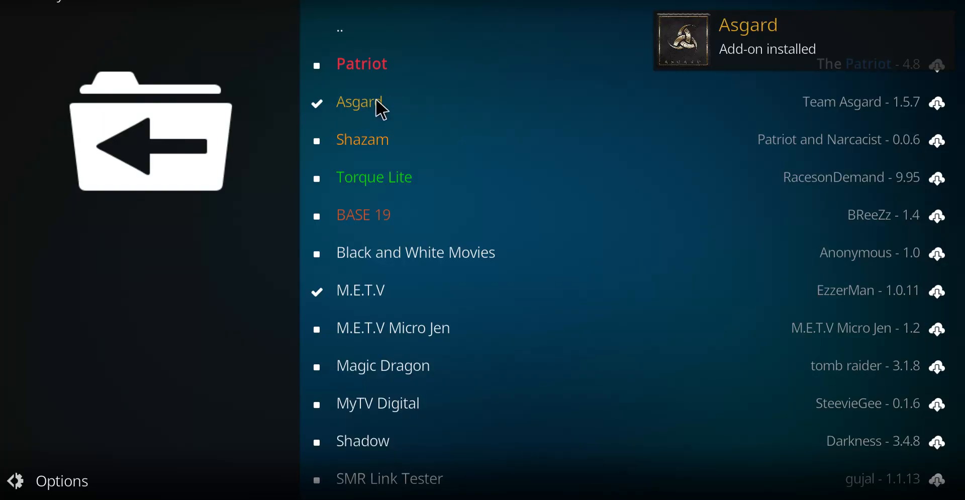
{"action": "left_click", "coordinate": [359, 101]}
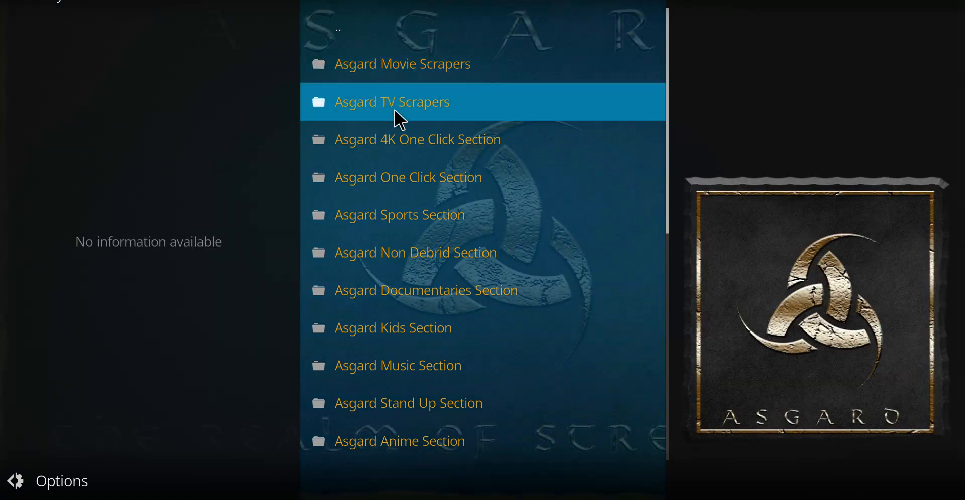
{"action": "mouse_move", "coordinate": [435, 258]}
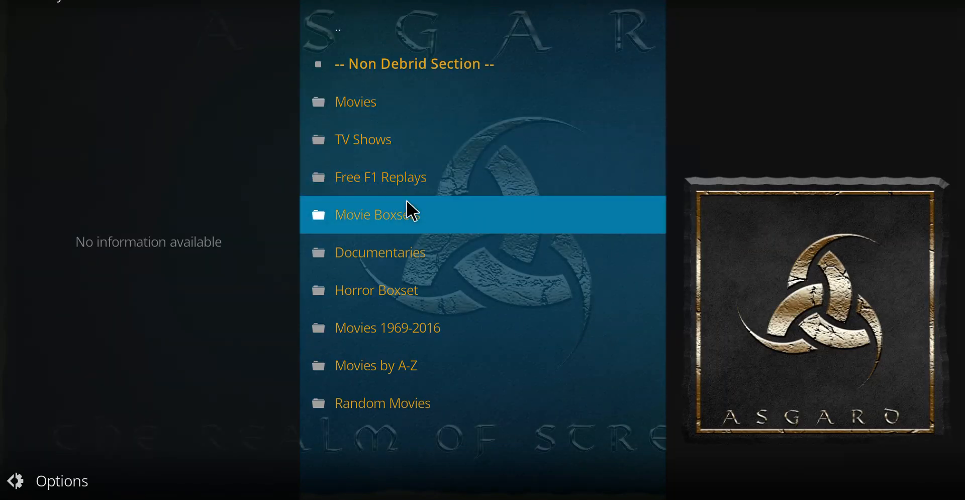
{"action": "mouse_move", "coordinate": [384, 102]}
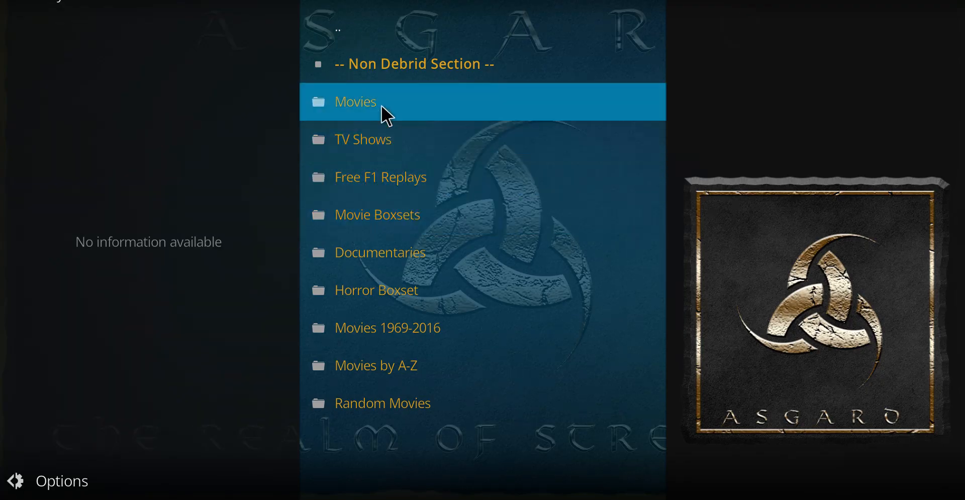